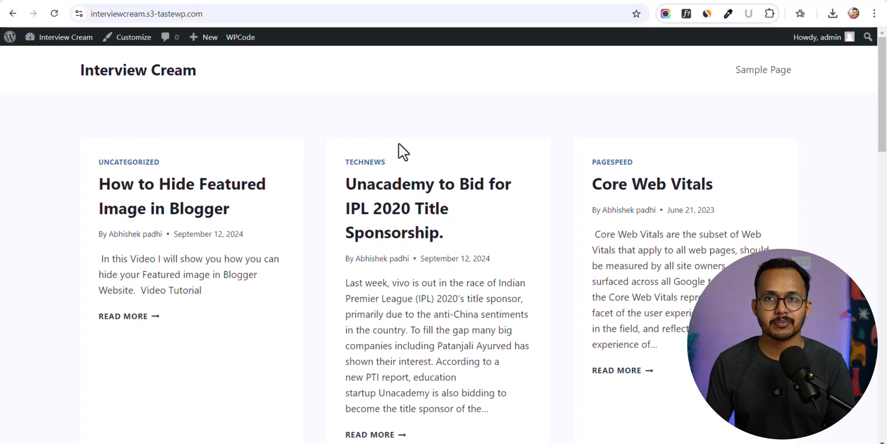
Browse the blog homepage post grid to review the current posts
{"action": "scroll", "scroll_direction": "down", "scroll_amount": 3}
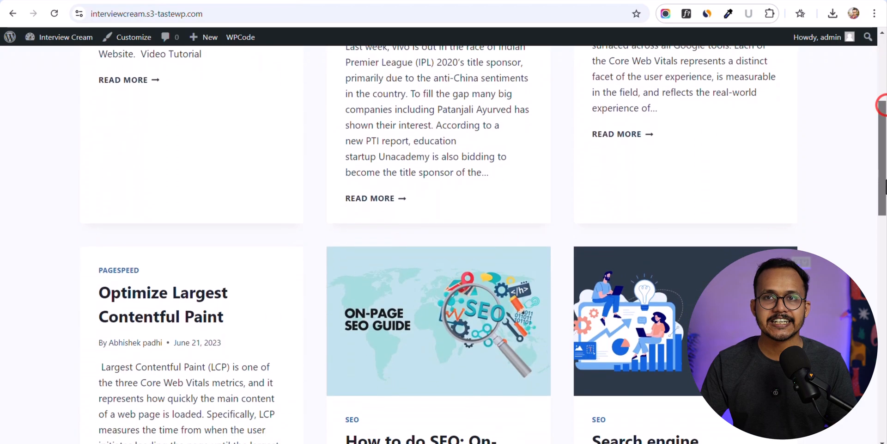
{"action": "scroll", "scroll_direction": "up", "scroll_amount": 3}
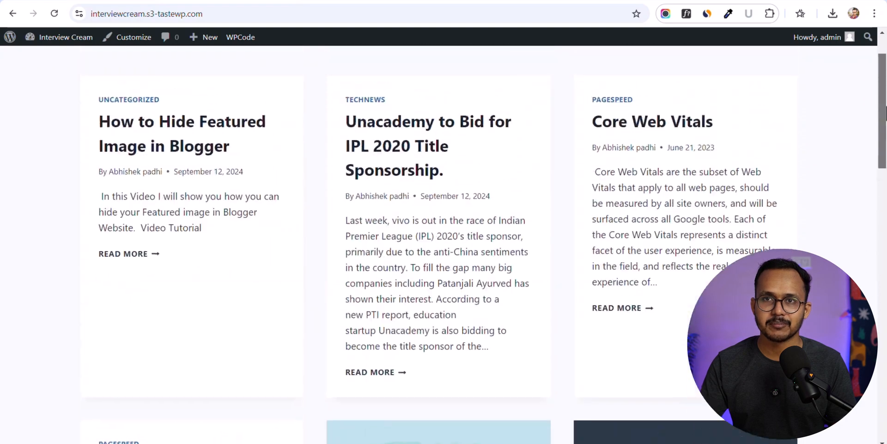
{"action": "scroll", "scroll_direction": "up", "scroll_amount": 3}
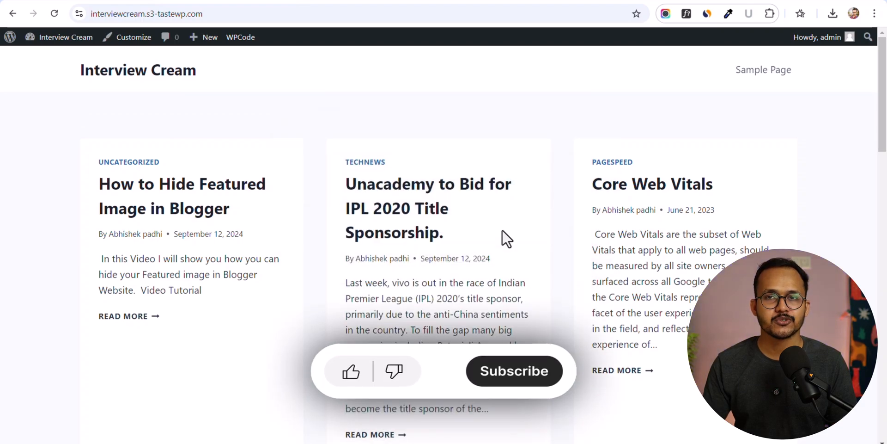
{"action": "left_click", "coordinate": [350, 370]}
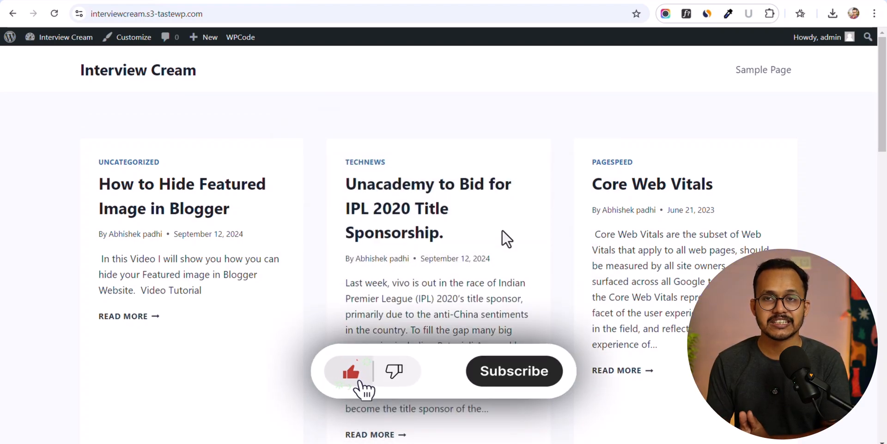
{"action": "left_click", "coordinate": [514, 371]}
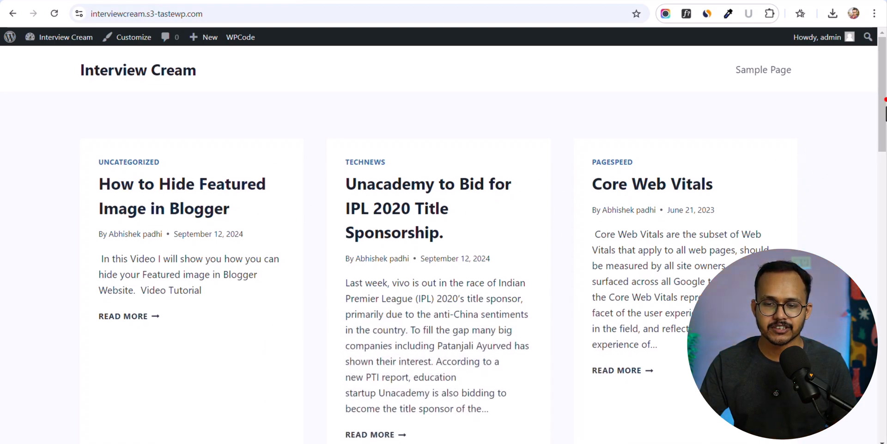
{"action": "scroll", "scroll_direction": "down", "scroll_amount": 3}
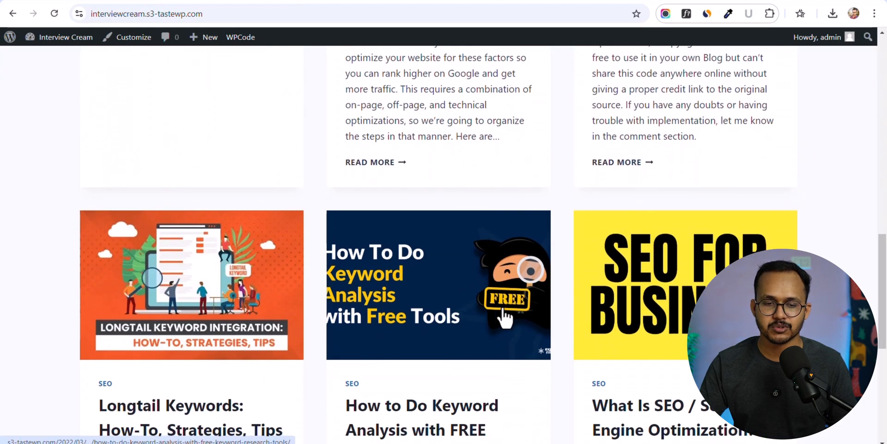
{"action": "scroll", "scroll_direction": "up", "scroll_amount": 3}
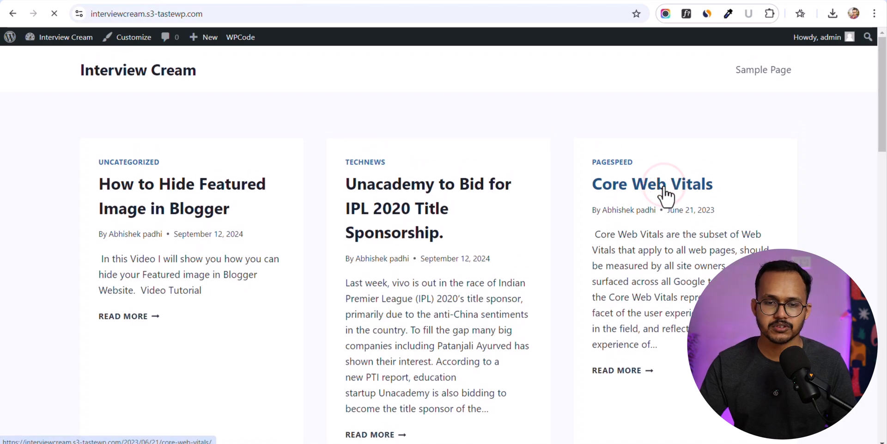
View the Core Web Vitals and How to Hide Featured Image in Blogger posts, then return home
{"action": "left_click", "coordinate": [652, 183]}
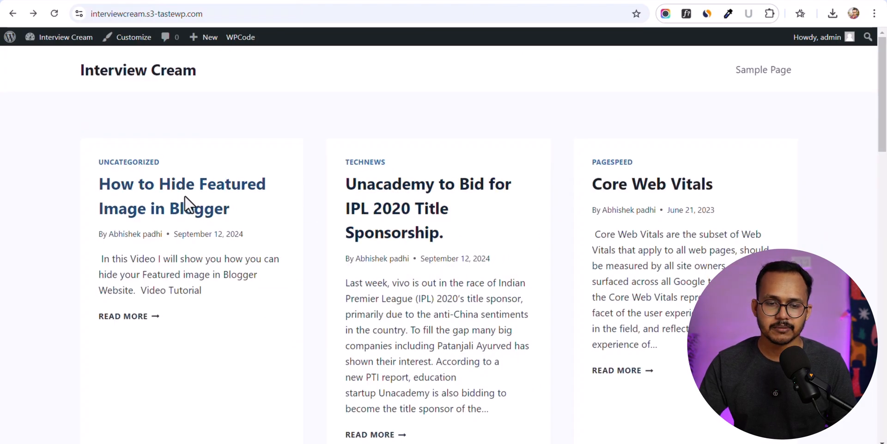
{"action": "left_click", "coordinate": [182, 196]}
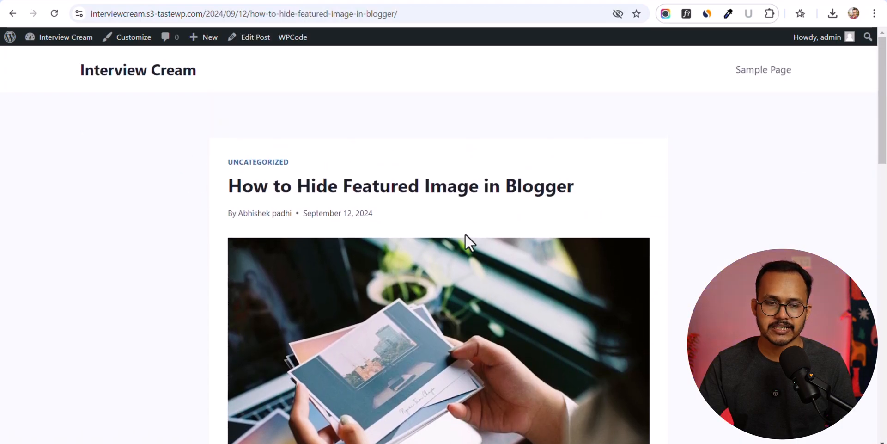
{"action": "left_click", "coordinate": [138, 70]}
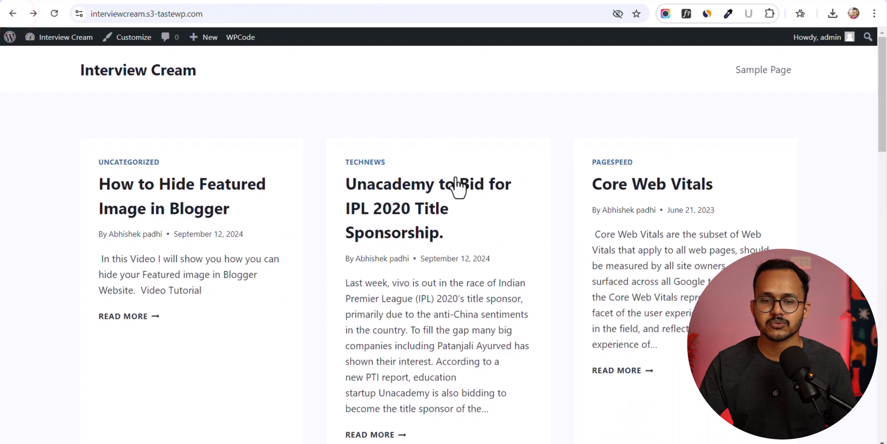
{"action": "mouse_move", "coordinate": [403, 148]}
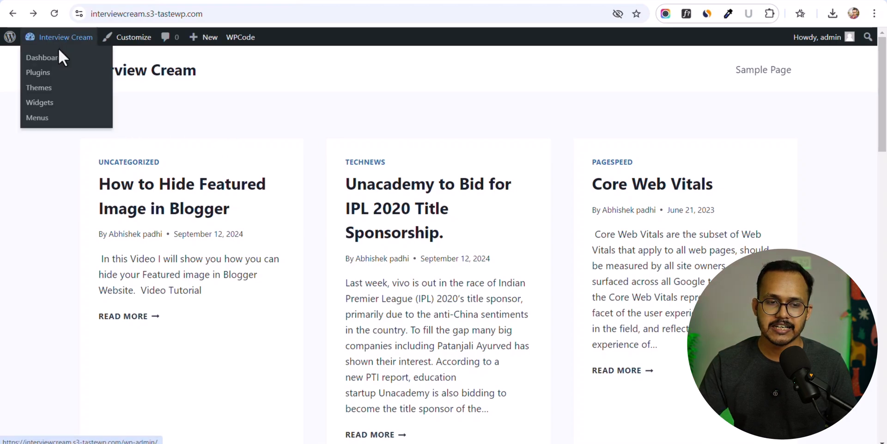
Add the wpsites_auto_set_featured_image snippet to Kadence's functions.php in the Theme File Editor and save it
{"action": "left_click", "coordinate": [41, 58]}
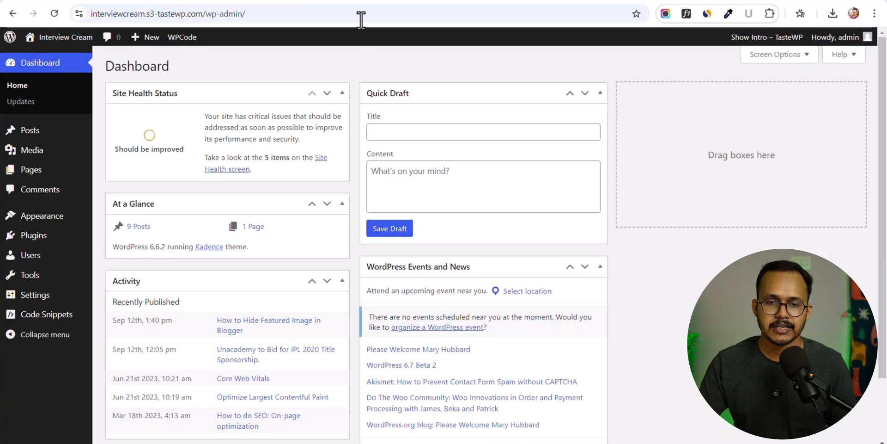
{"action": "left_click", "coordinate": [625, 87]}
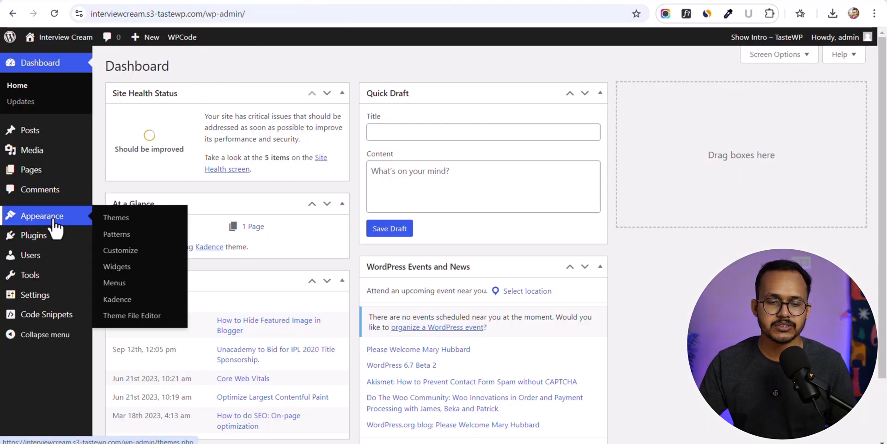
{"action": "left_click", "coordinate": [132, 315]}
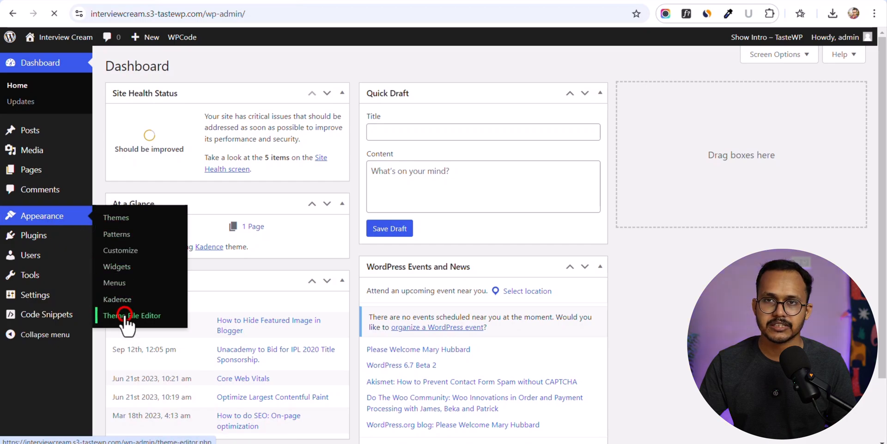
{"action": "left_click", "coordinate": [131, 315]}
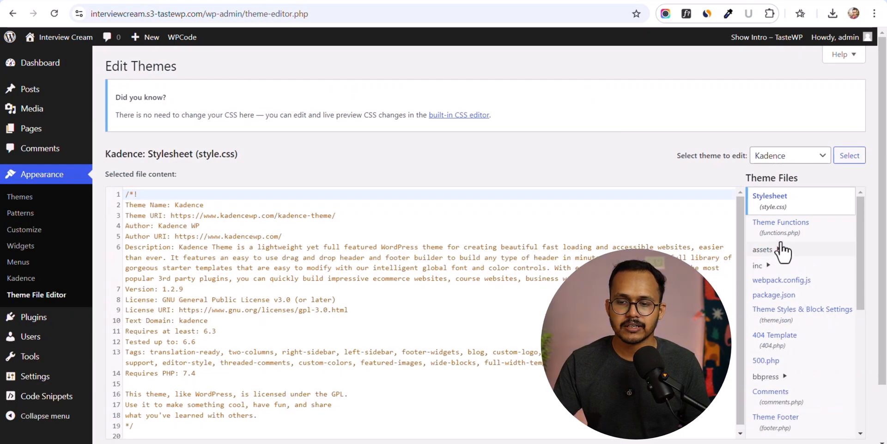
{"action": "left_click", "coordinate": [782, 226]}
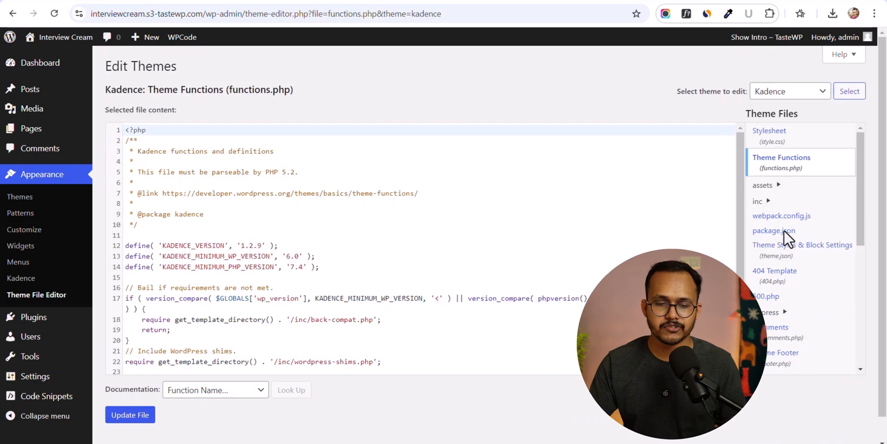
{"action": "scroll", "scroll_direction": "down", "scroll_amount": 3}
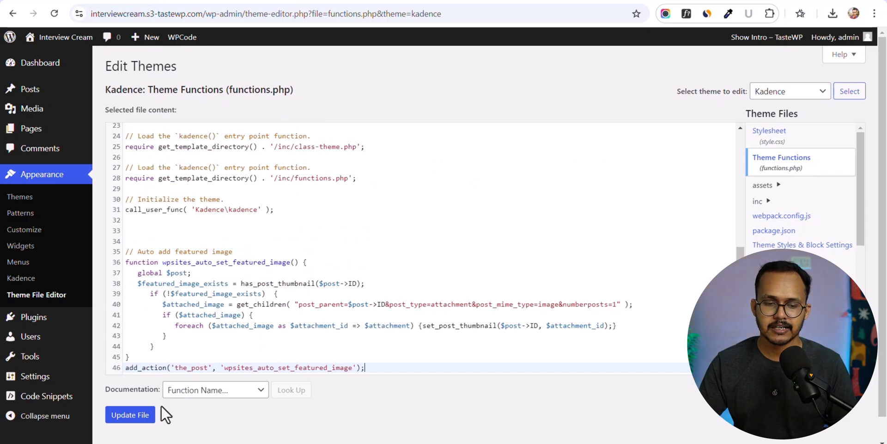
{"action": "left_click", "coordinate": [130, 414]}
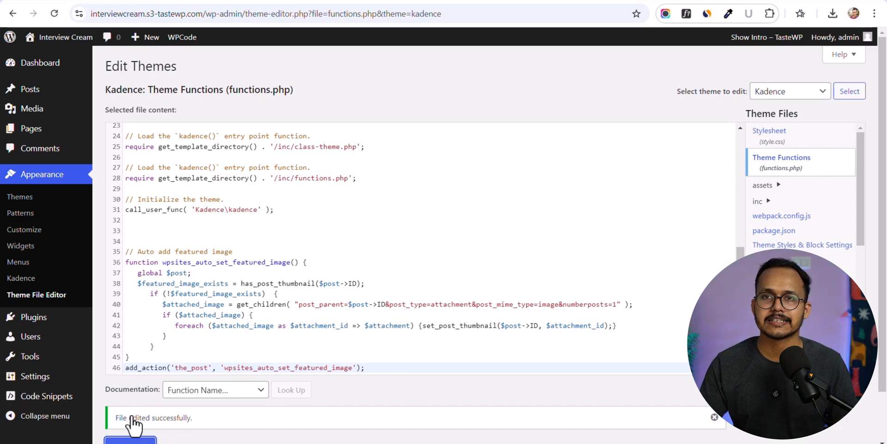
{"action": "mouse_move", "coordinate": [62, 43]}
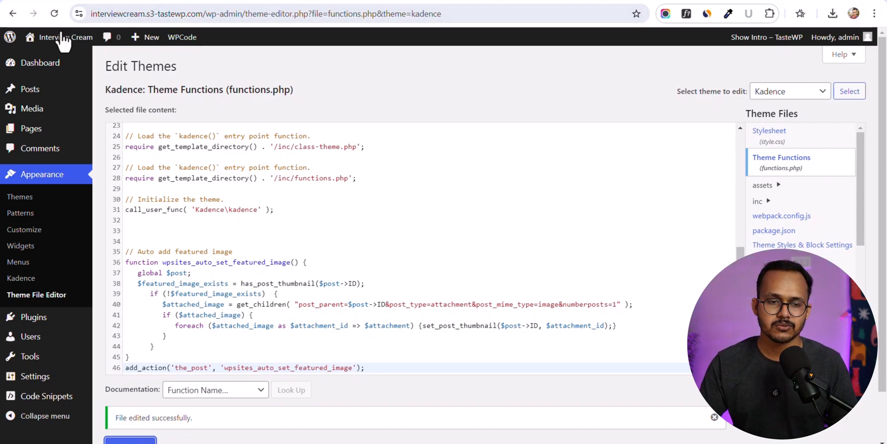
{"action": "mouse_move", "coordinate": [66, 37]}
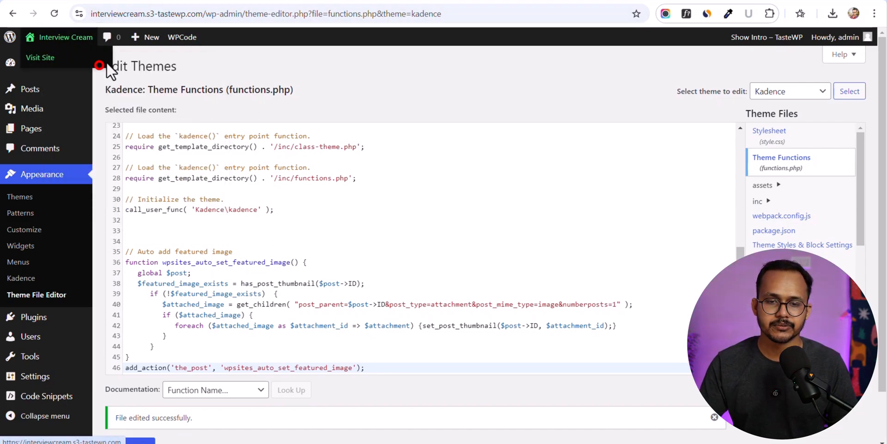
Visit the live site and scroll through the post grid and back to the top
{"action": "left_click", "coordinate": [41, 57]}
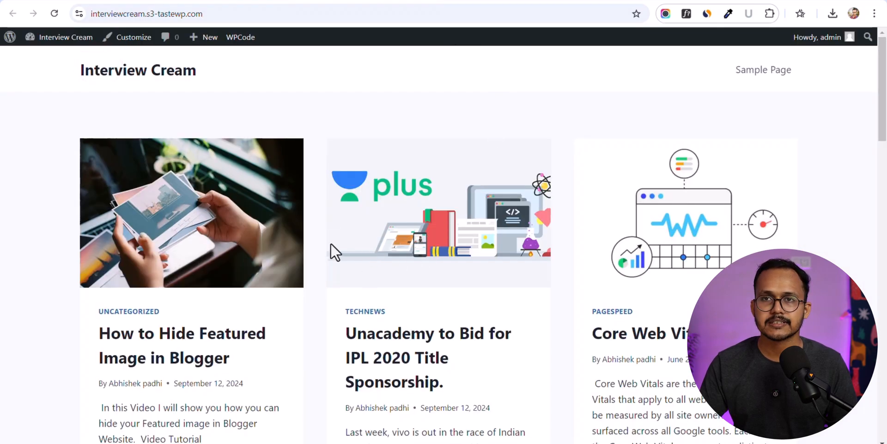
{"action": "scroll", "scroll_direction": "down", "scroll_amount": 3}
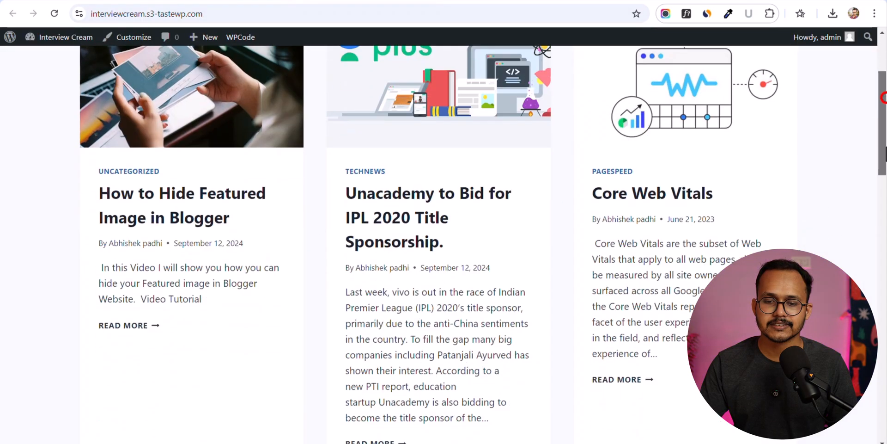
{"action": "scroll", "scroll_direction": "down", "scroll_amount": 3}
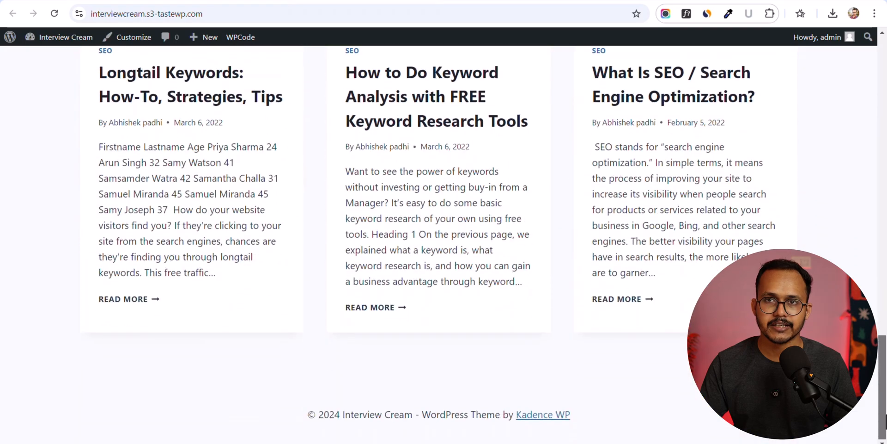
{"action": "scroll", "scroll_direction": "up", "scroll_amount": 3}
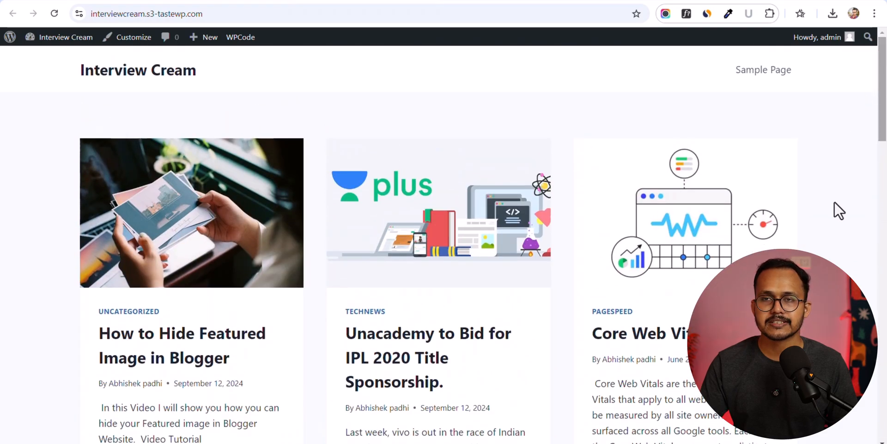
Check the How to Hide Featured Image in Blogger post's featured image in the editor
{"action": "left_click", "coordinate": [182, 333]}
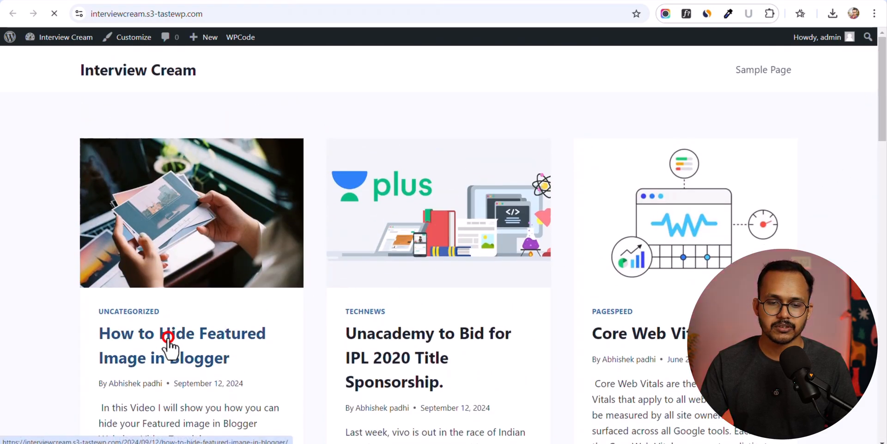
{"action": "left_click", "coordinate": [182, 333]}
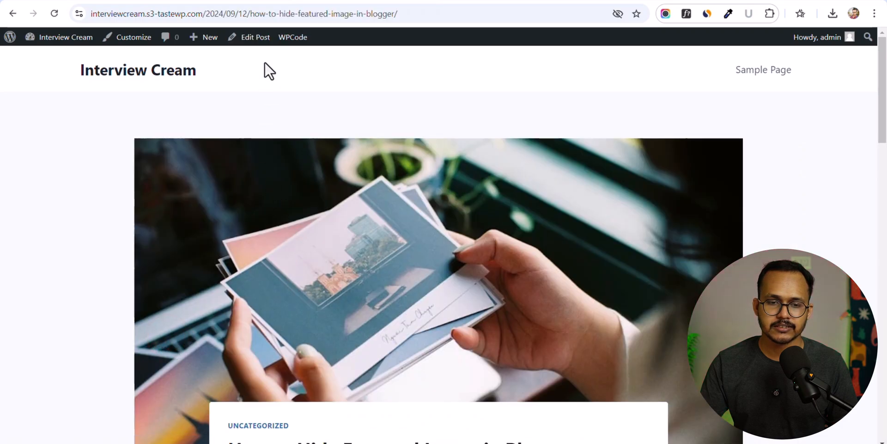
{"action": "left_click", "coordinate": [255, 37]}
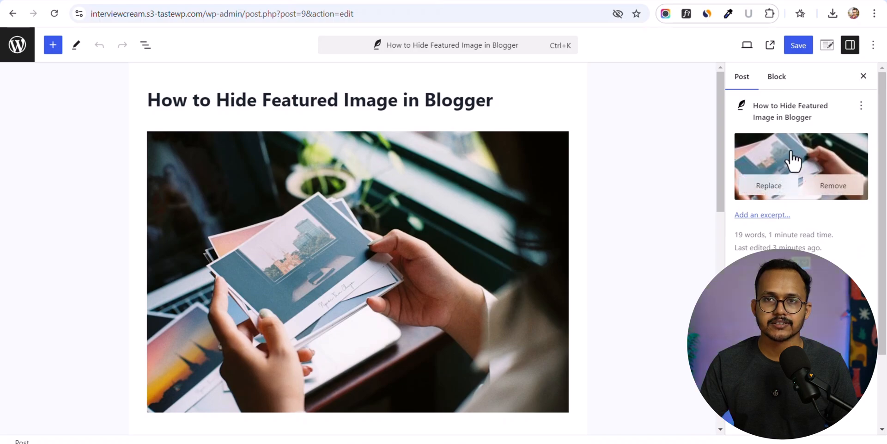
{"action": "mouse_move", "coordinate": [378, 217]}
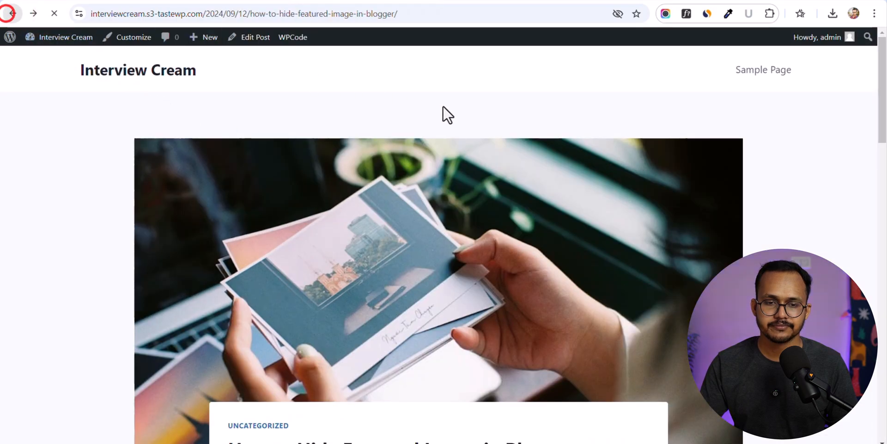
{"action": "left_click", "coordinate": [13, 14]}
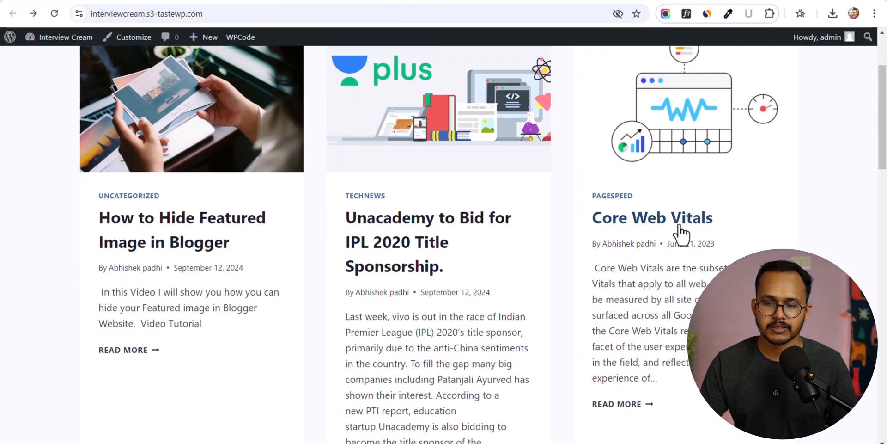
Open the Core Web Vitals post in the editor and inspect its empty featured image
{"action": "left_click", "coordinate": [652, 217]}
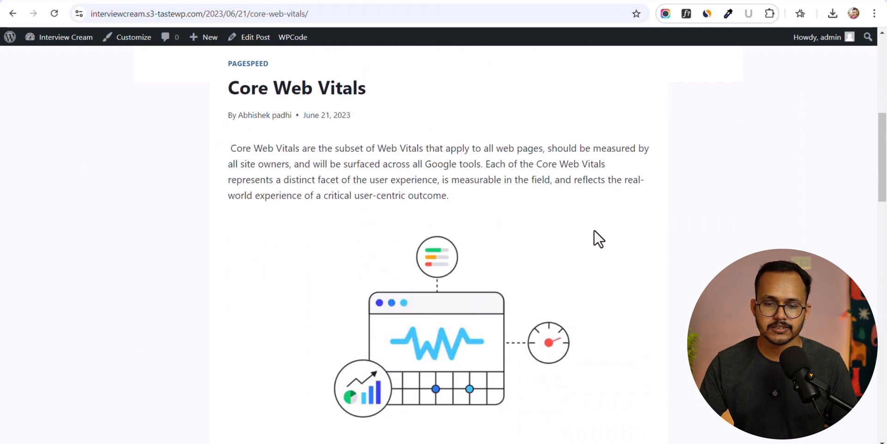
{"action": "scroll", "scroll_direction": "down", "scroll_amount": 3}
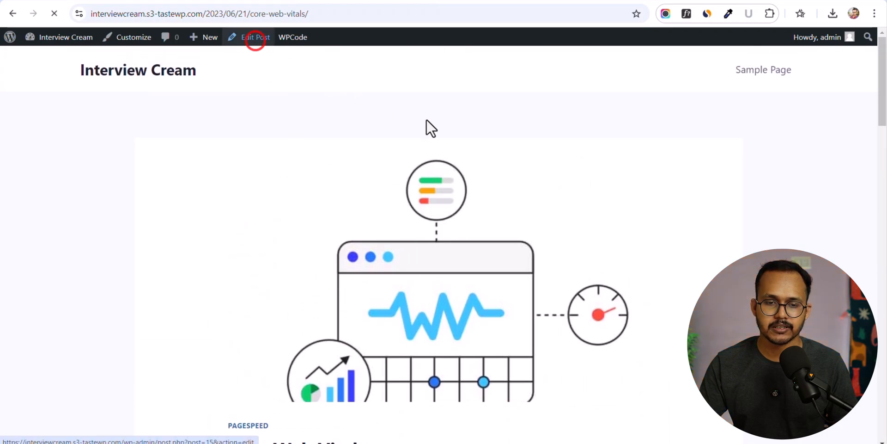
{"action": "left_click", "coordinate": [255, 37]}
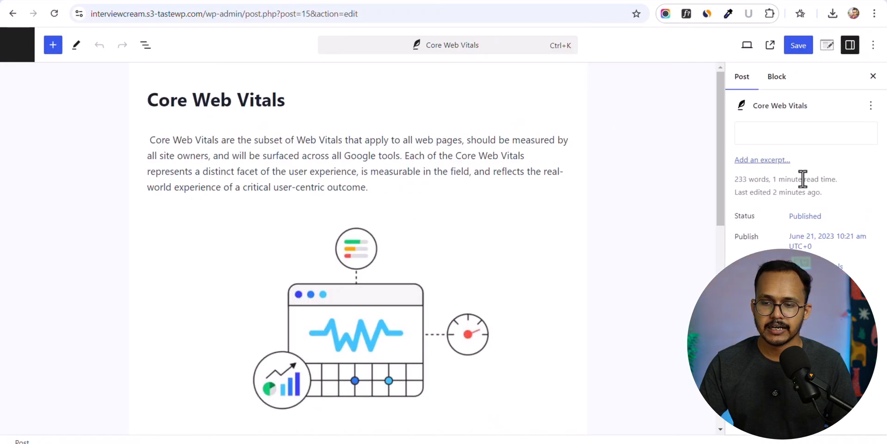
{"action": "left_click", "coordinate": [800, 133]}
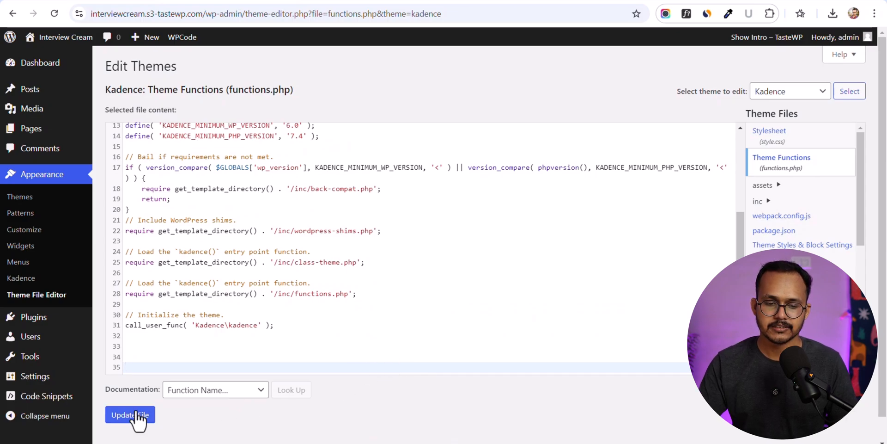
Update functions.php with the auto featured image snippet removed
{"action": "left_click", "coordinate": [129, 414]}
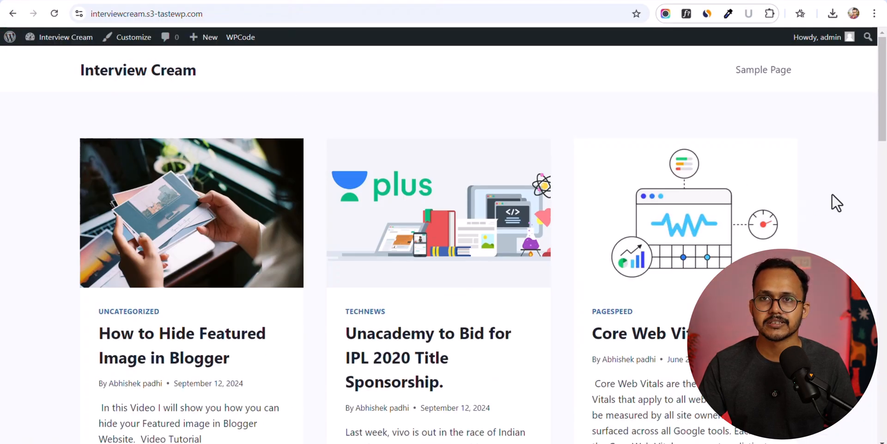
Scroll down through the older homepage posts and back to the top
{"action": "scroll", "scroll_direction": "down", "scroll_amount": 3}
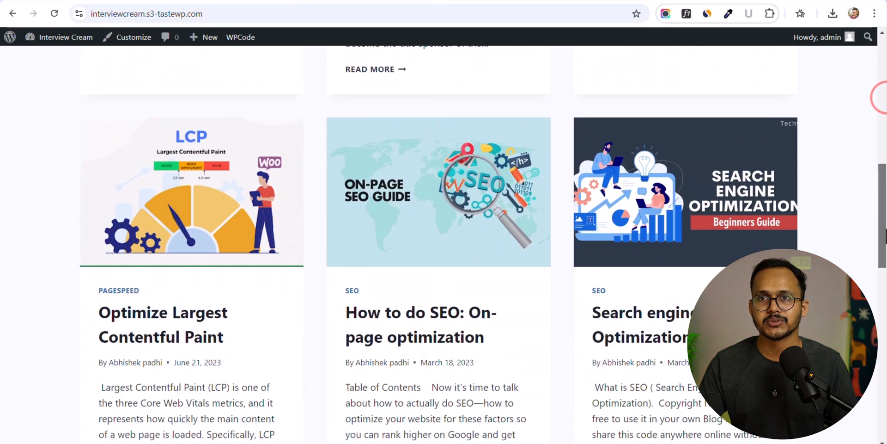
{"action": "scroll", "scroll_direction": "down", "scroll_amount": 3}
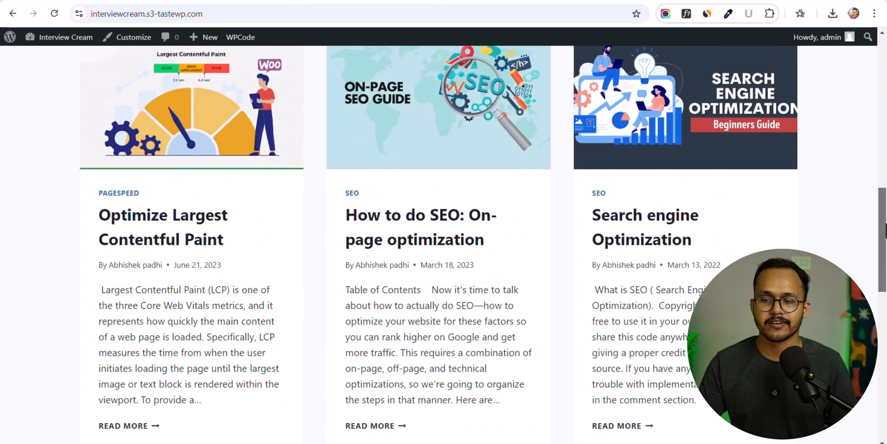
{"action": "scroll", "scroll_direction": "up", "scroll_amount": 3}
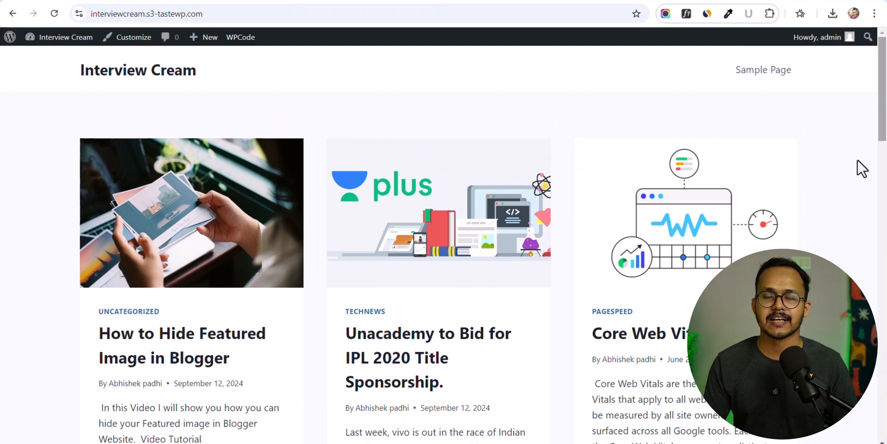